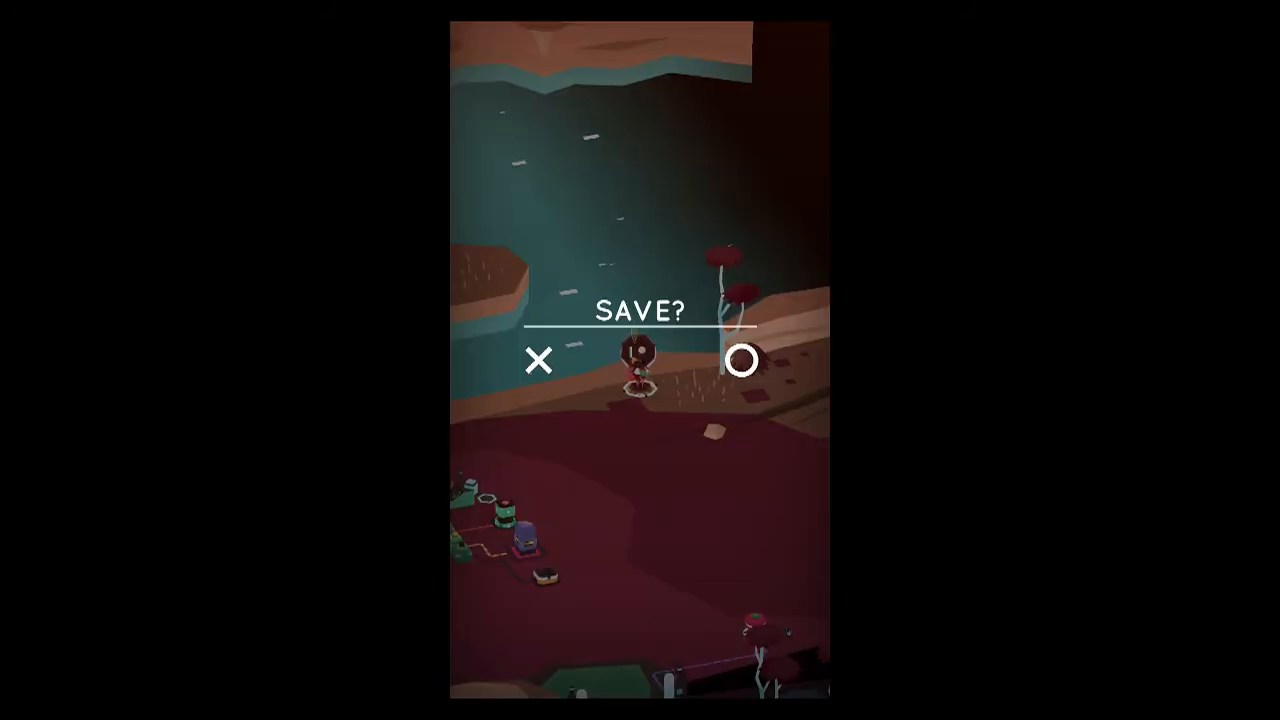
Confirm saving at the save point by the water's edge so the CONTINUE prompt appears
left_click(742, 360)
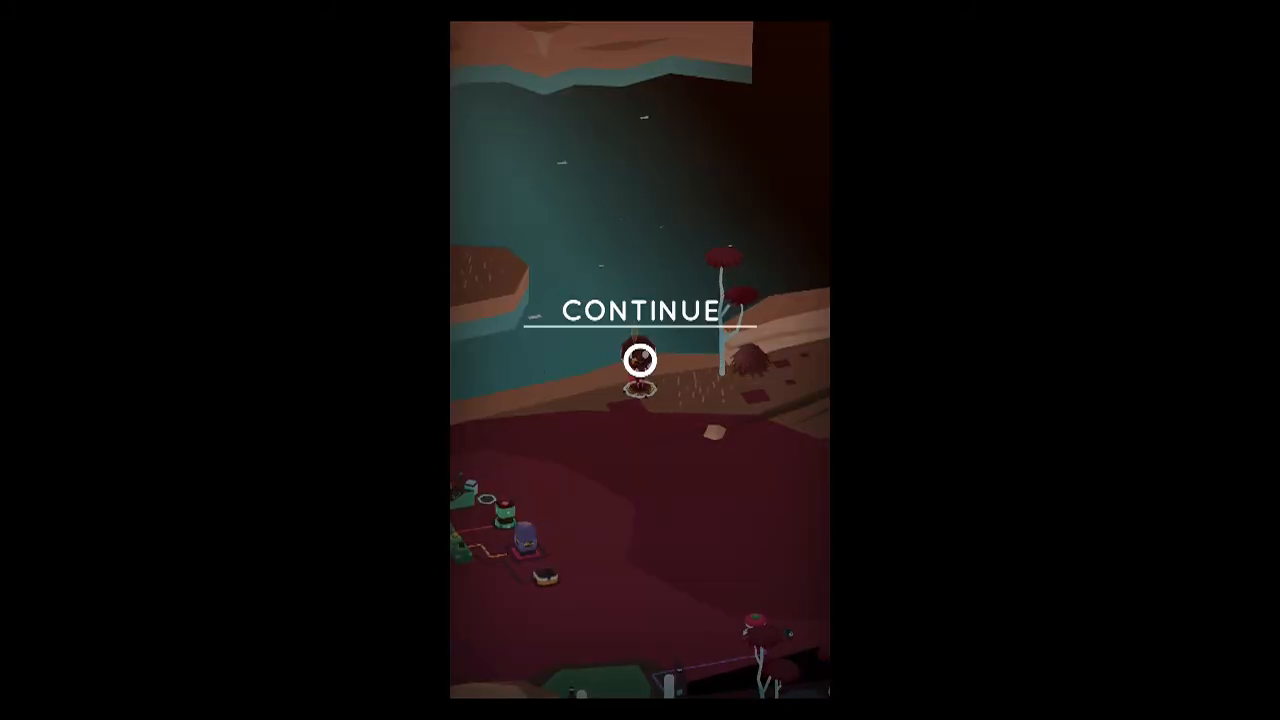